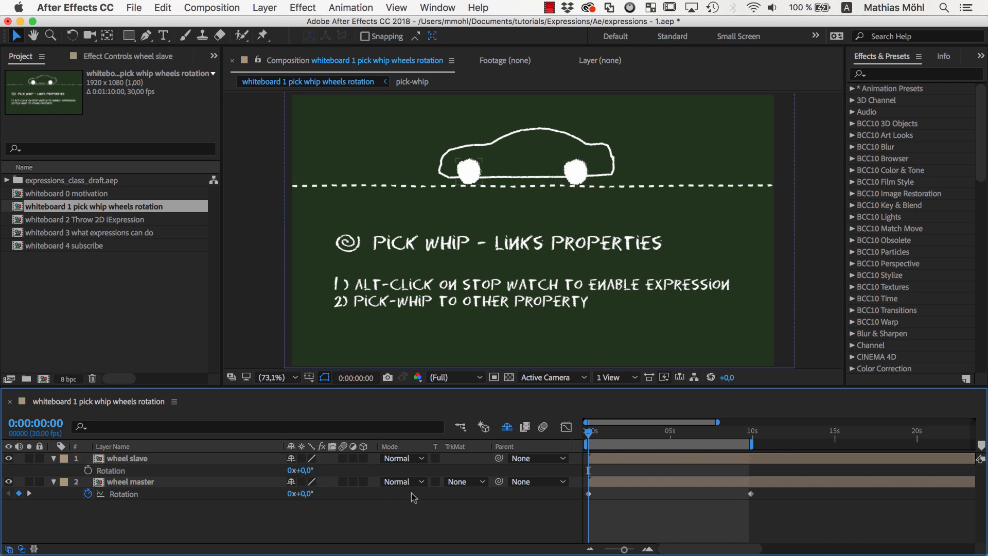
pyautogui.moveTo(580, 504)
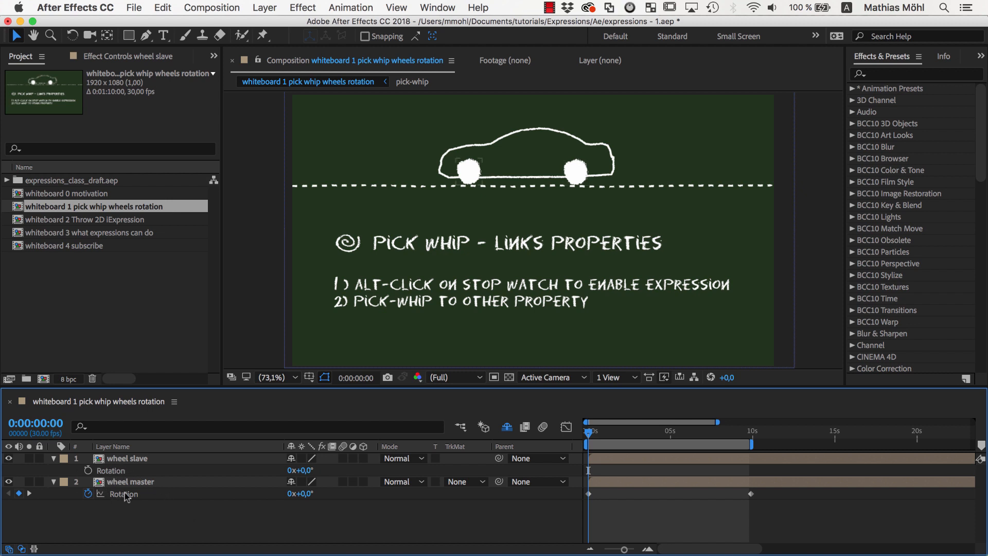
pyautogui.moveTo(89, 472)
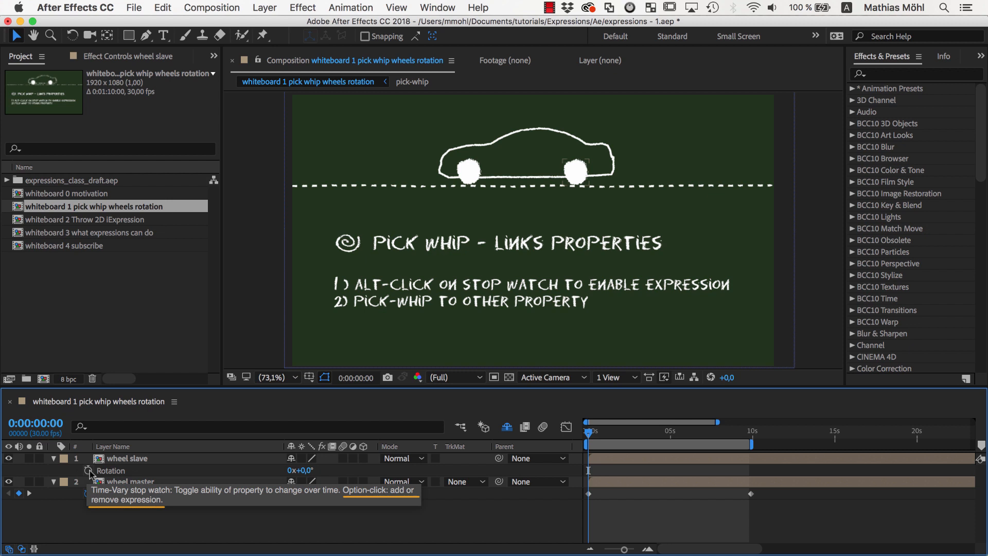
# - Enable an expression on wheel slave's Rotation, giving the default transform.rotation code
pyautogui.click(88, 472)
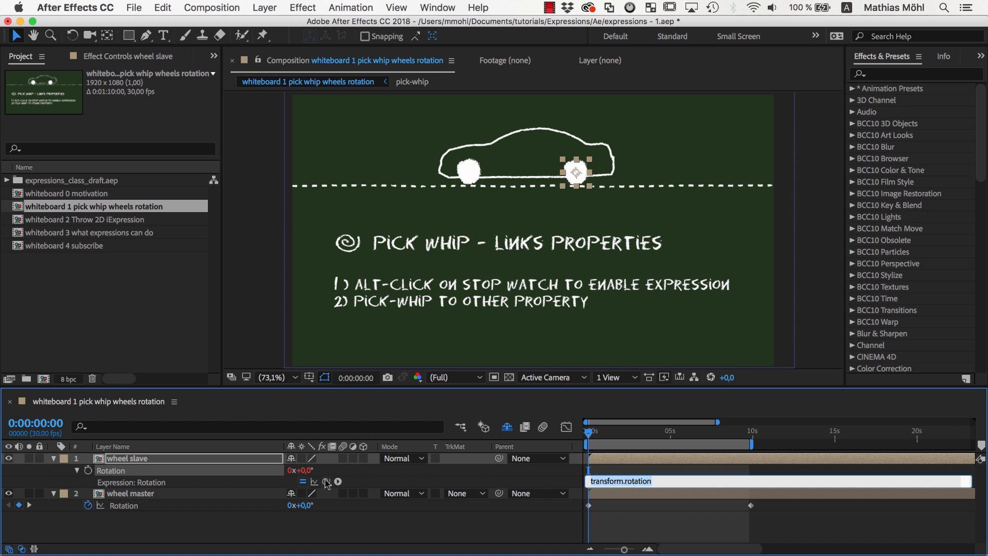
pyautogui.moveTo(327, 482)
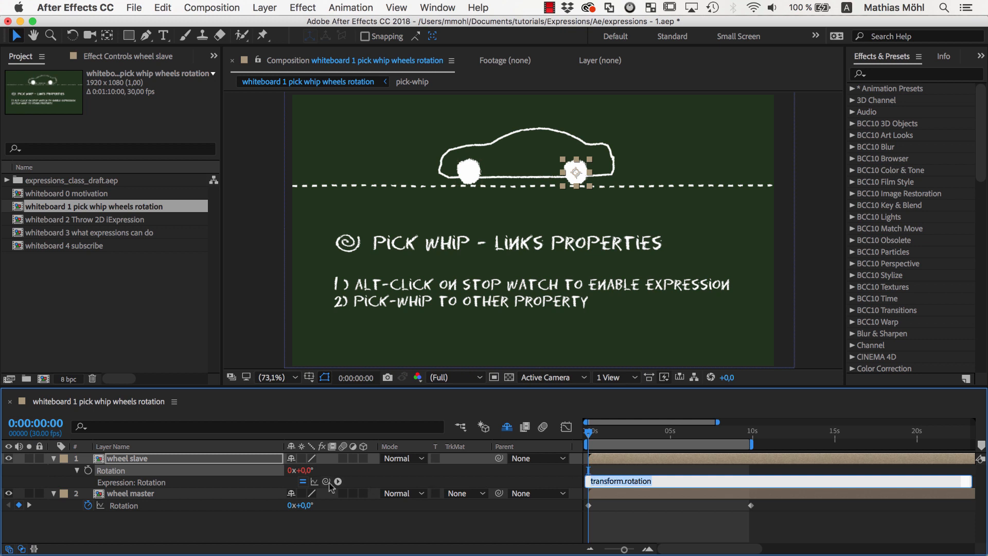
# - Pick-whip wheel slave's Rotation to thisComp.layer("wheel master").transform.rotation
pyautogui.moveTo(328, 482); pyautogui.dragTo(299, 505)
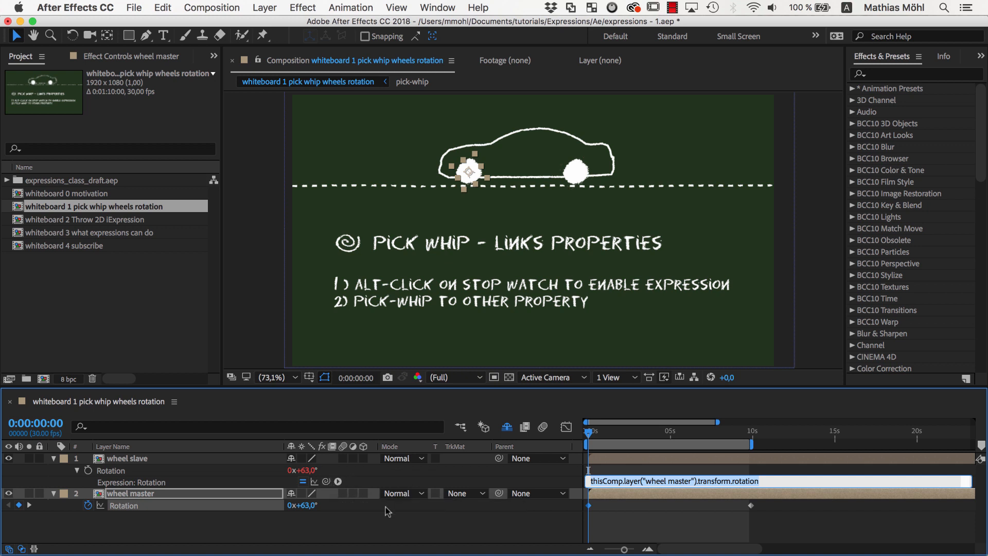
pyautogui.moveTo(705, 496)
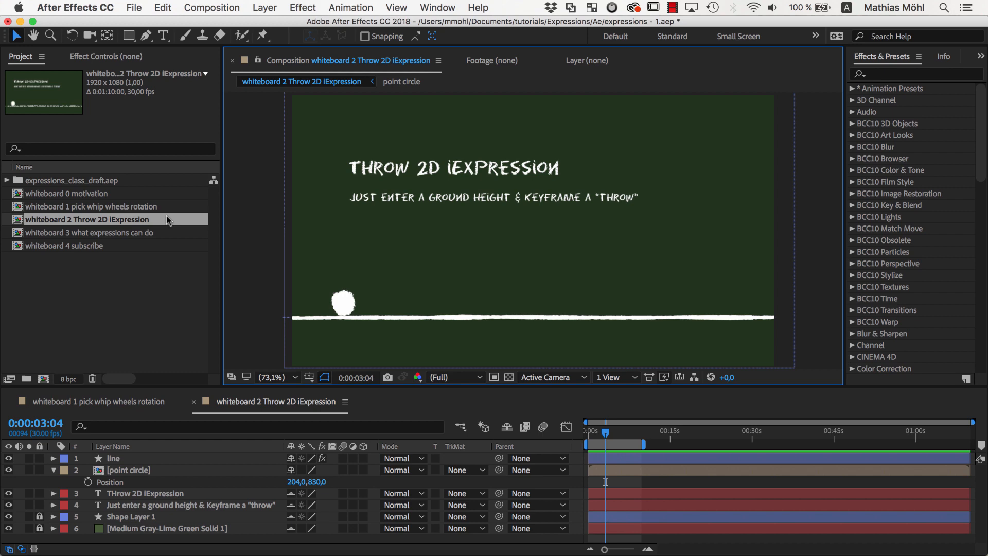
# - Load Throw 2D from iExpressions Library > Physics Simulations > Real Time, Ground Height 500, Elastic Bounce 50
pyautogui.click(437, 7)
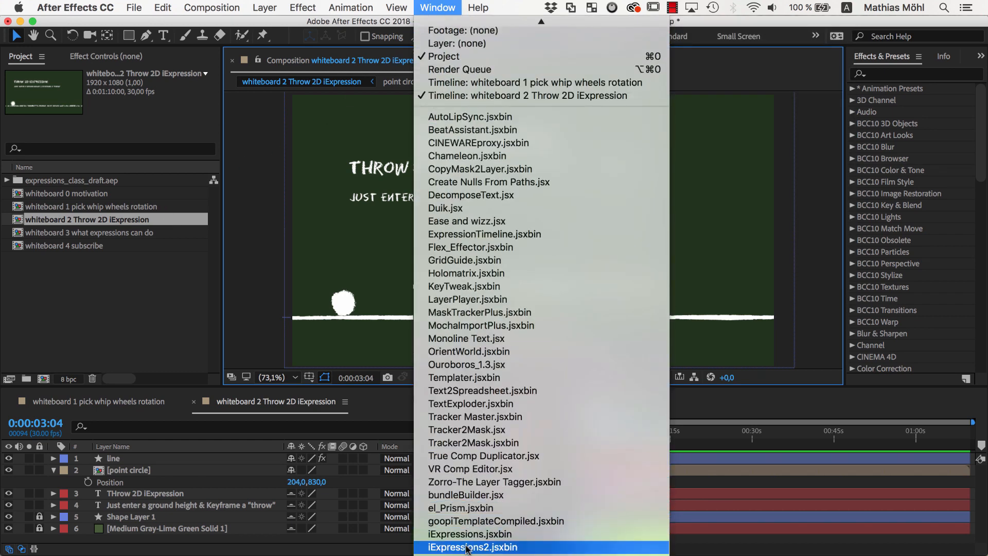
pyautogui.click(472, 547)
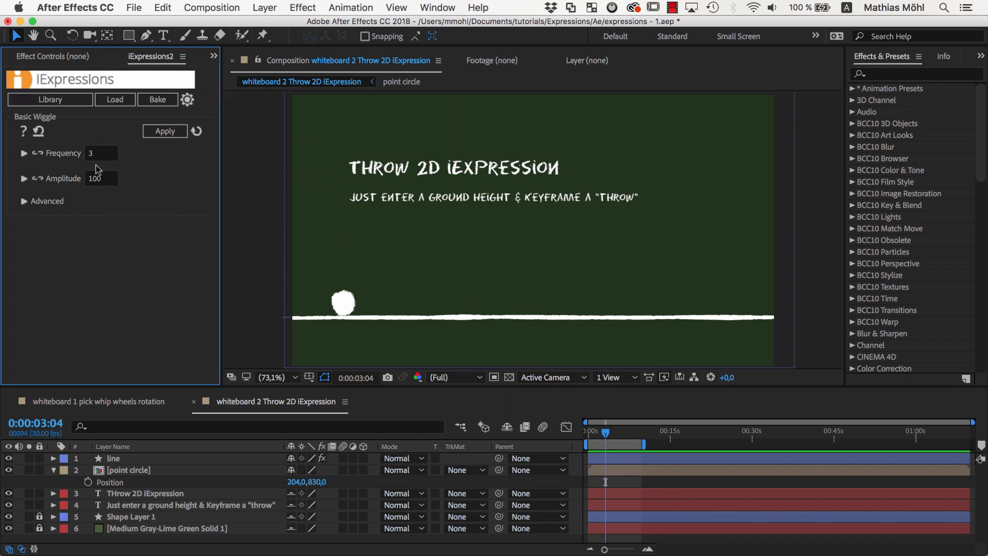
pyautogui.moveTo(50, 99)
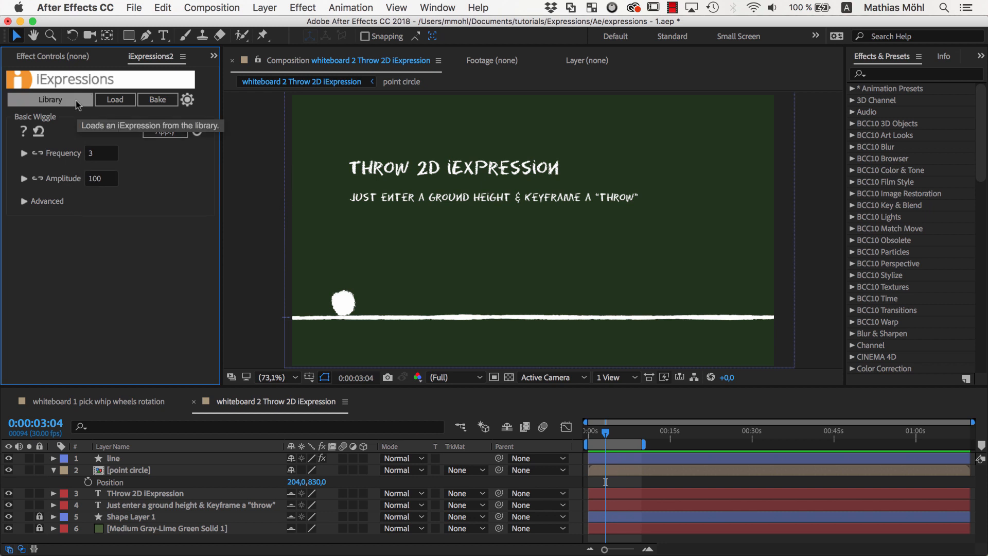
pyautogui.click(49, 100)
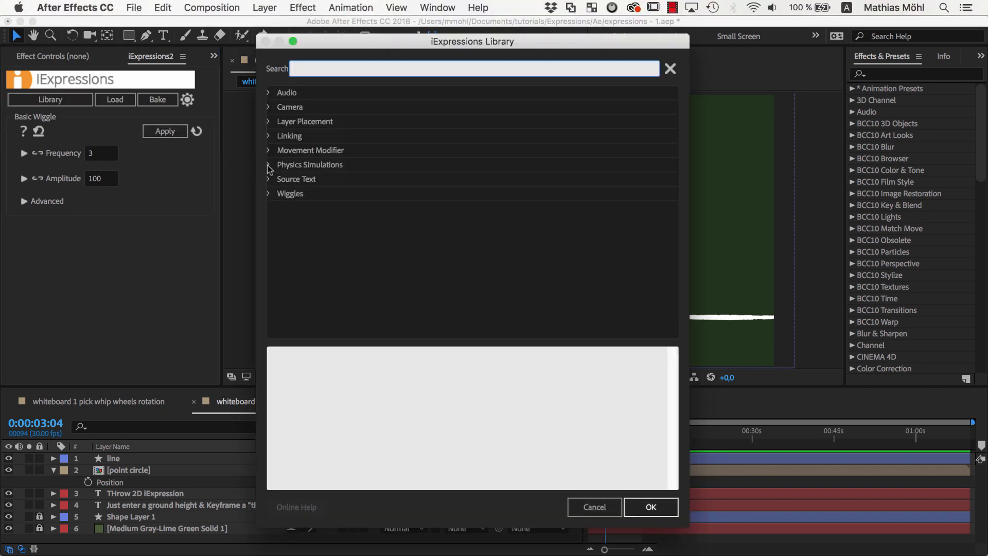
pyautogui.click(268, 164)
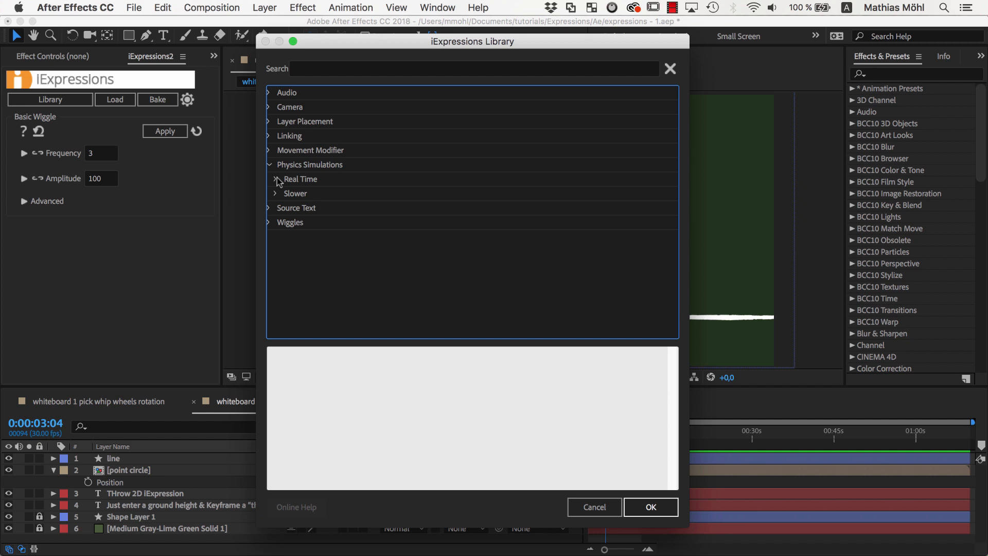
pyautogui.click(276, 179)
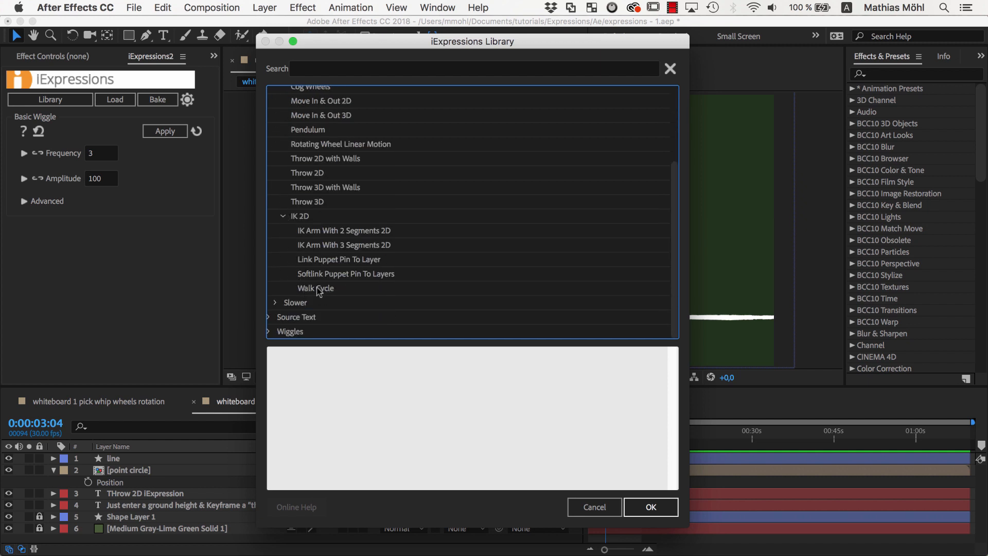
pyautogui.moveTo(321, 291)
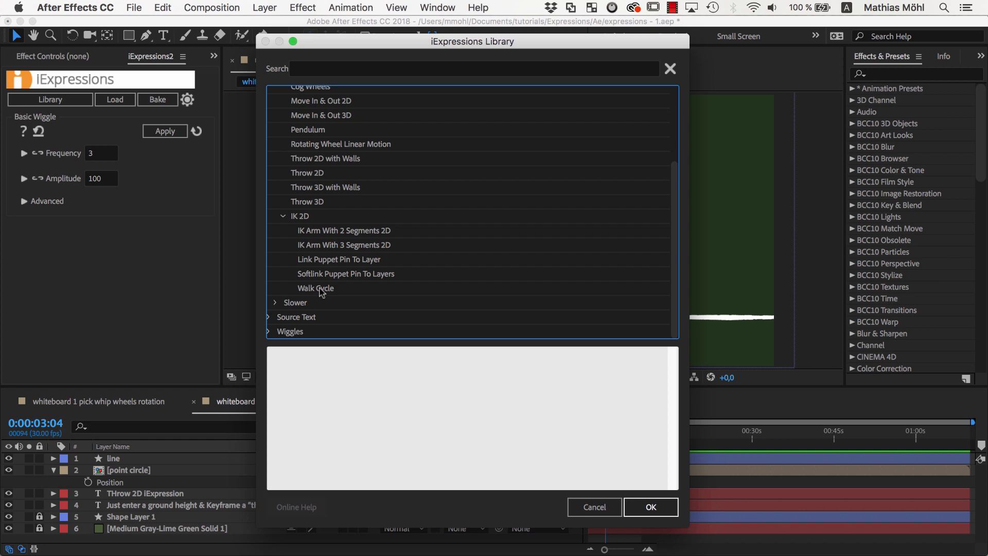
pyautogui.moveTo(322, 186)
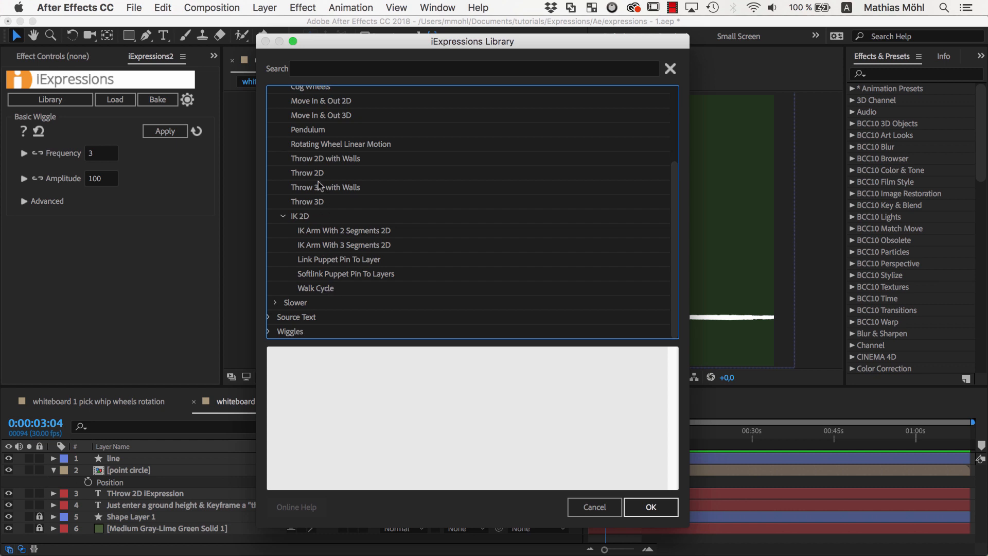
pyautogui.click(307, 173)
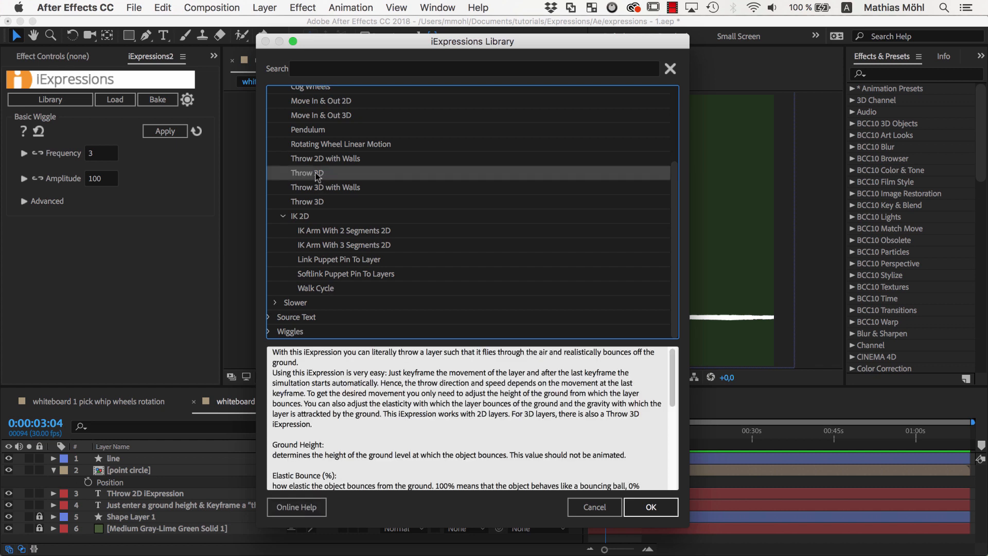
pyautogui.click(649, 507)
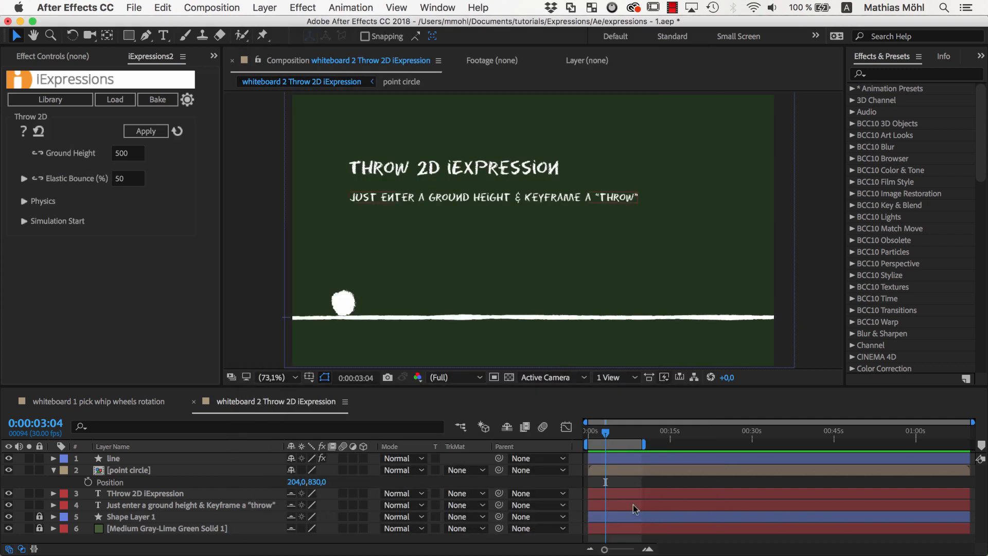
# - Apply Throw 2D with Ground Height 830 to the point circle layer
pyautogui.click(128, 153)
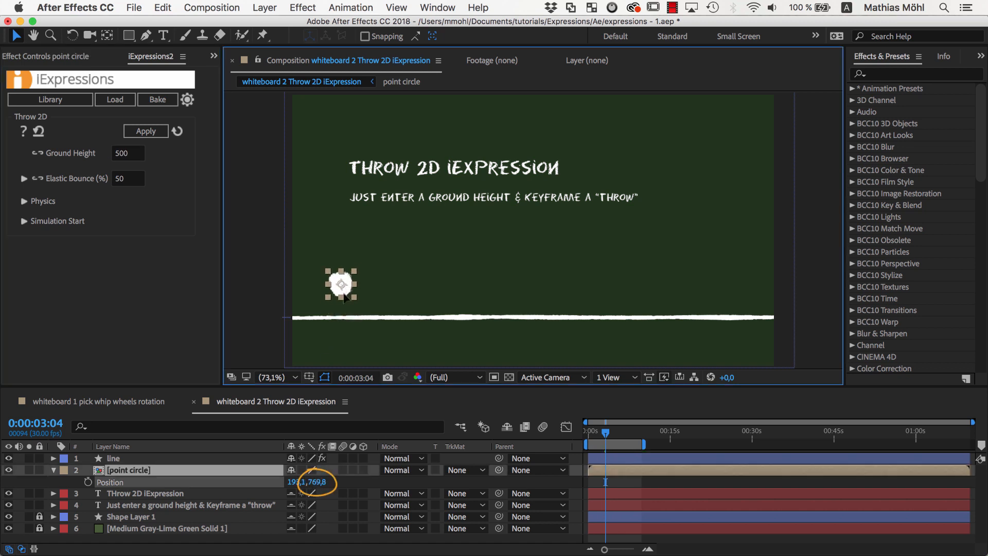
pyautogui.write('830')
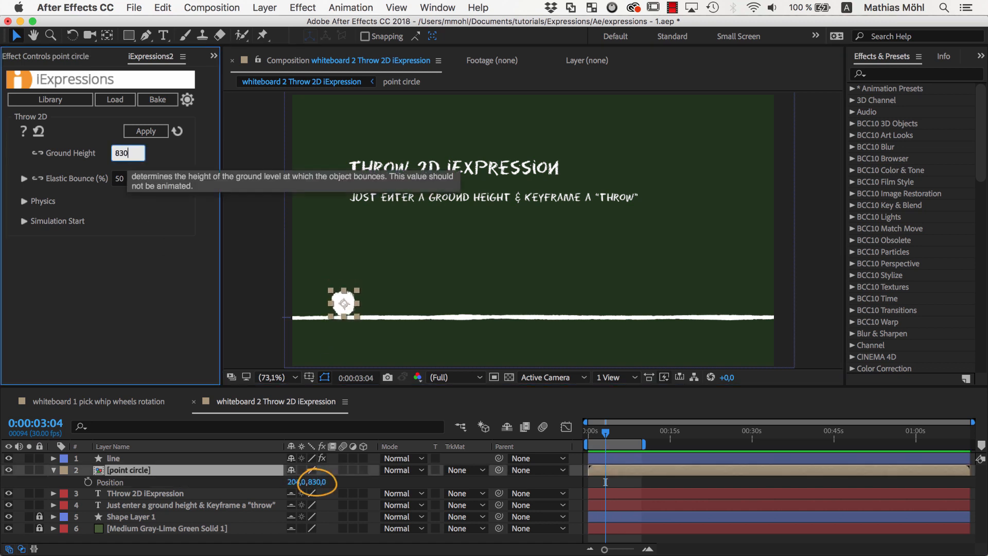
pyautogui.click(146, 131)
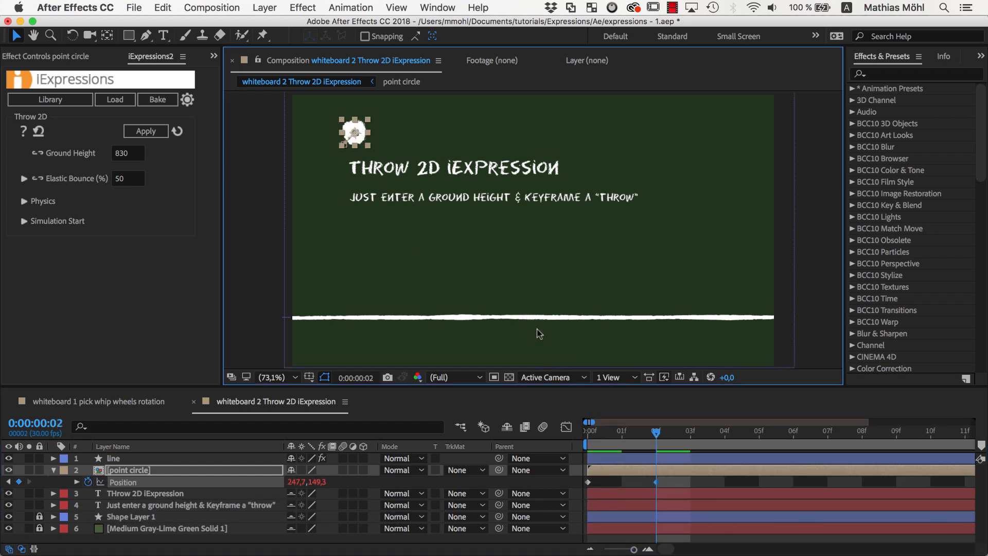
# - Play back the throw so the ball flies and lands on the ground line at 830
pyautogui.click(621, 431)
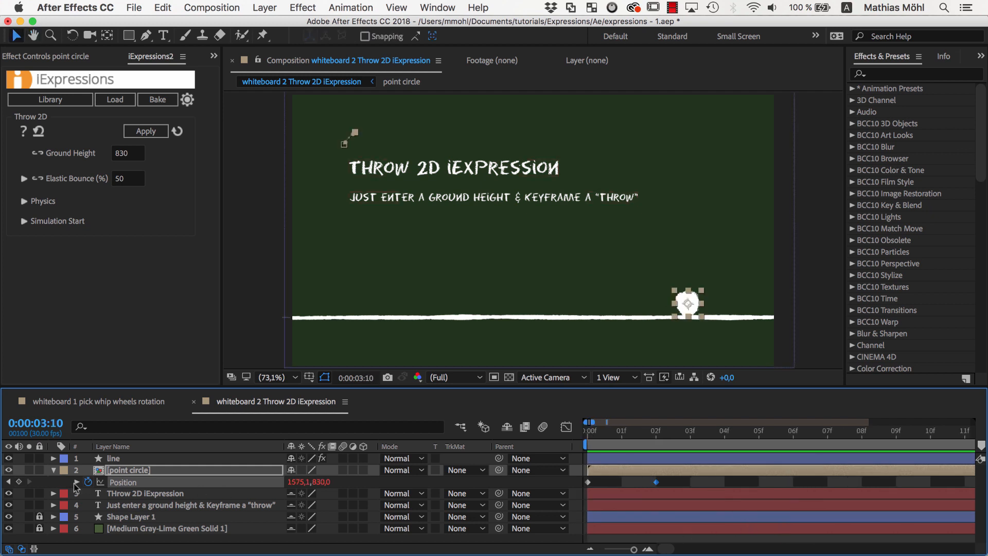
# - Reveal the point circle's Position expression showing the encoded Throw 2D code
pyautogui.click(88, 482)
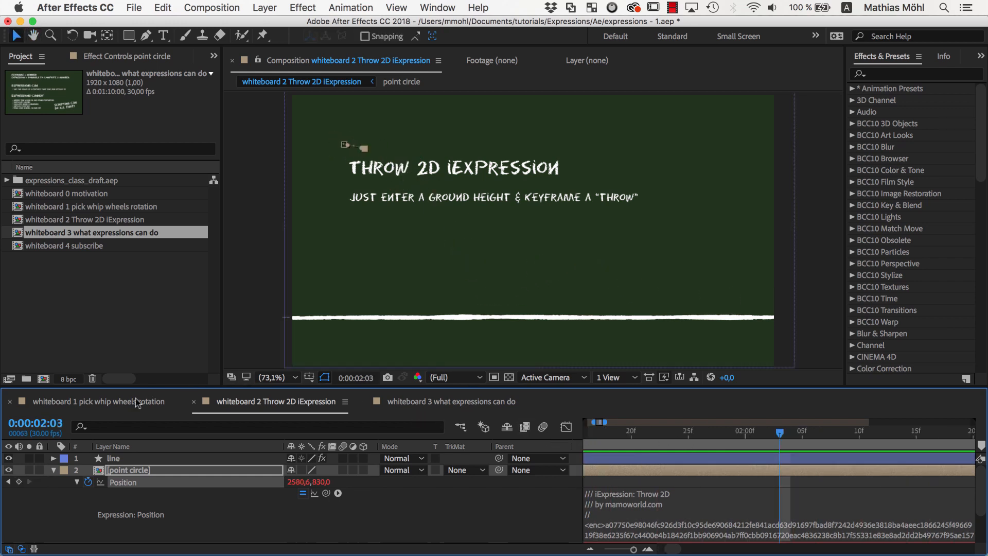
# - Switch back to the whiteboard 1 pick whip wheels rotation composition
pyautogui.click(95, 402)
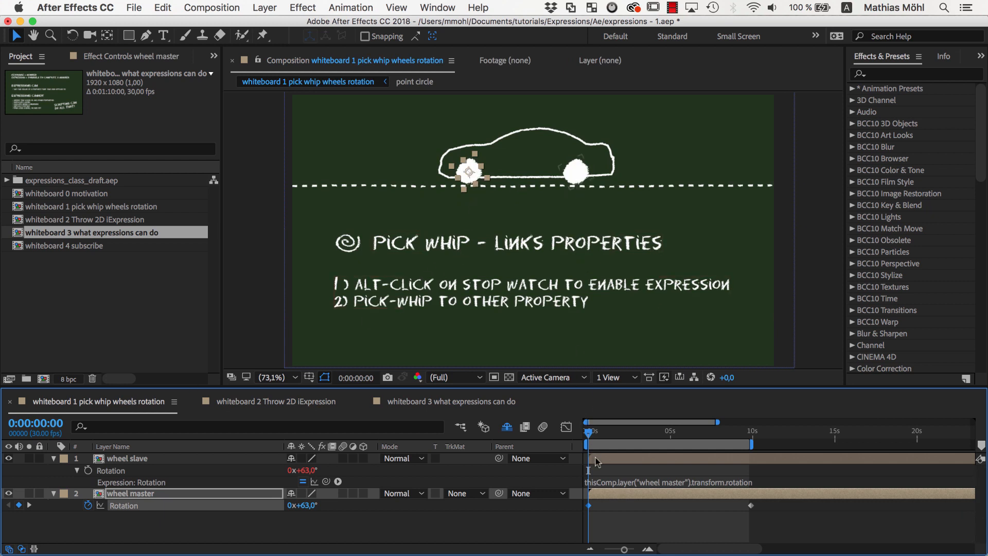
pyautogui.moveTo(603, 468)
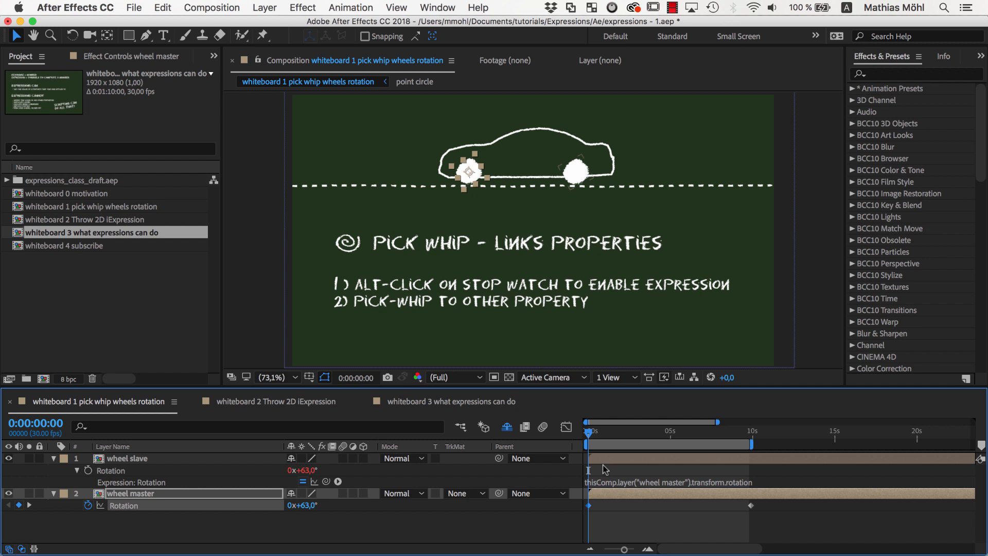